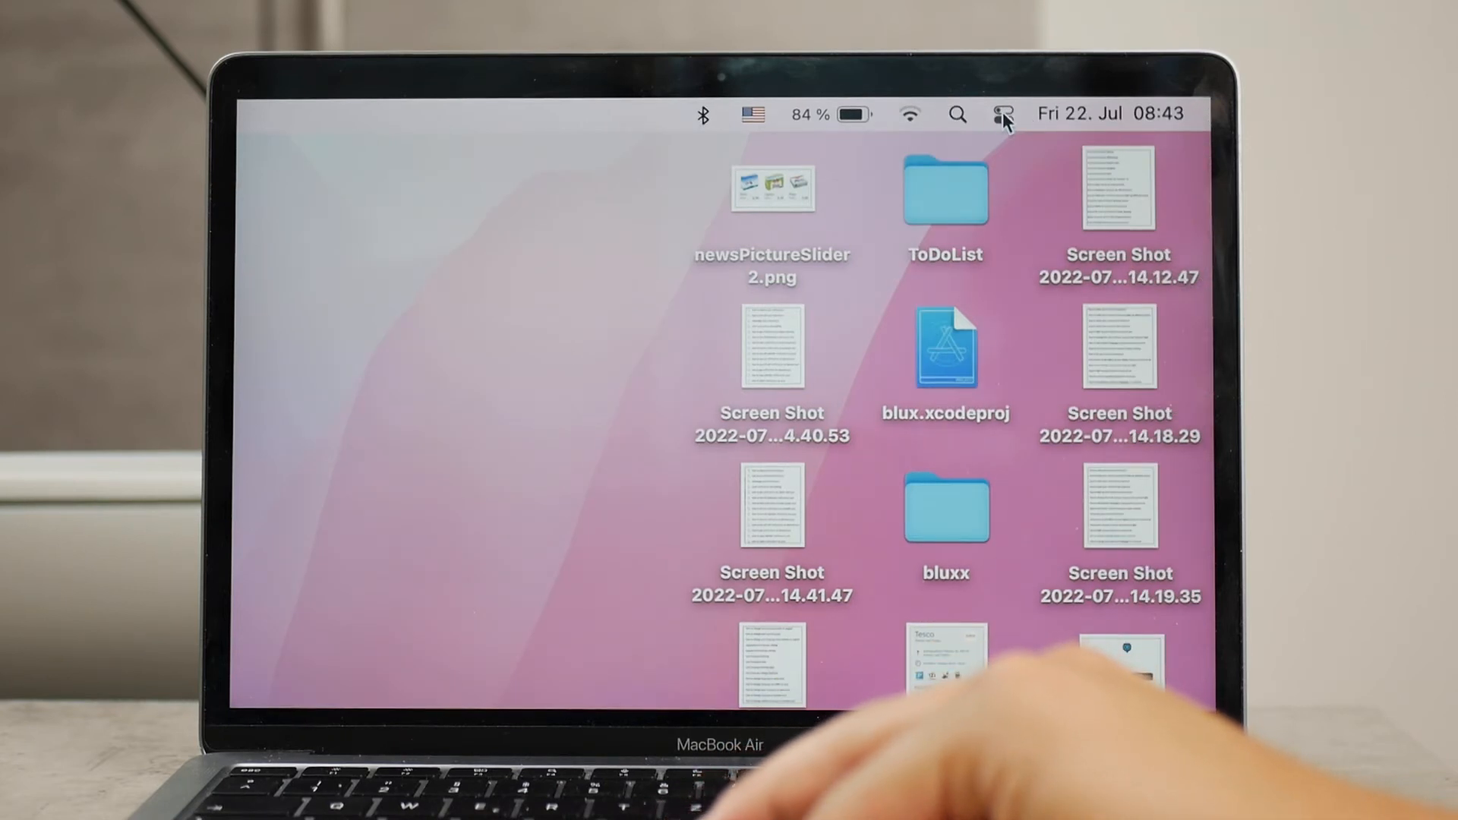
Step: Show Control Center's quick settings for Wi‑Fi, Bluetooth, display, sound and keyboard brightness
left_click(1003, 113)
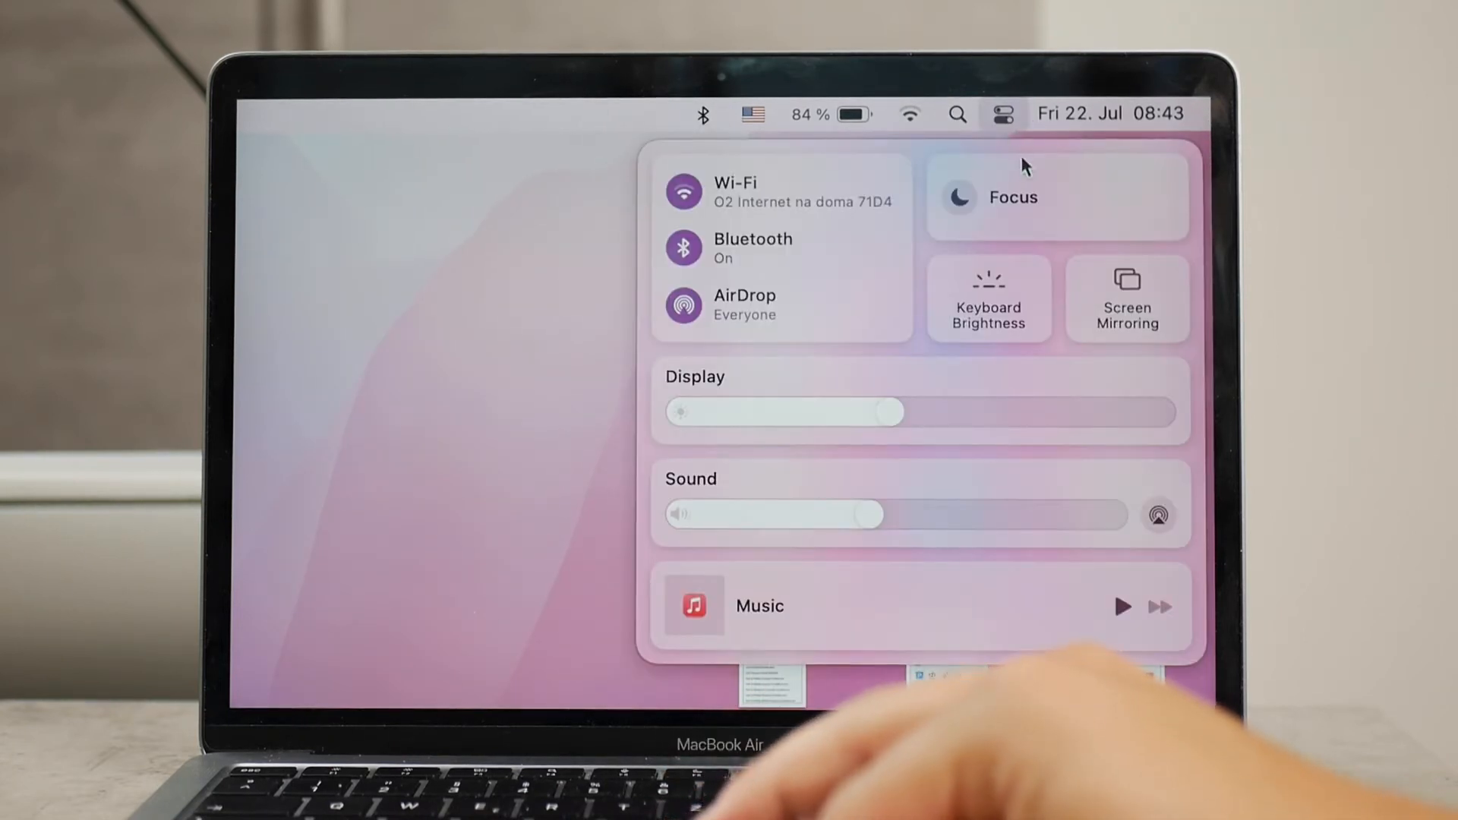
mouse_move(1019, 295)
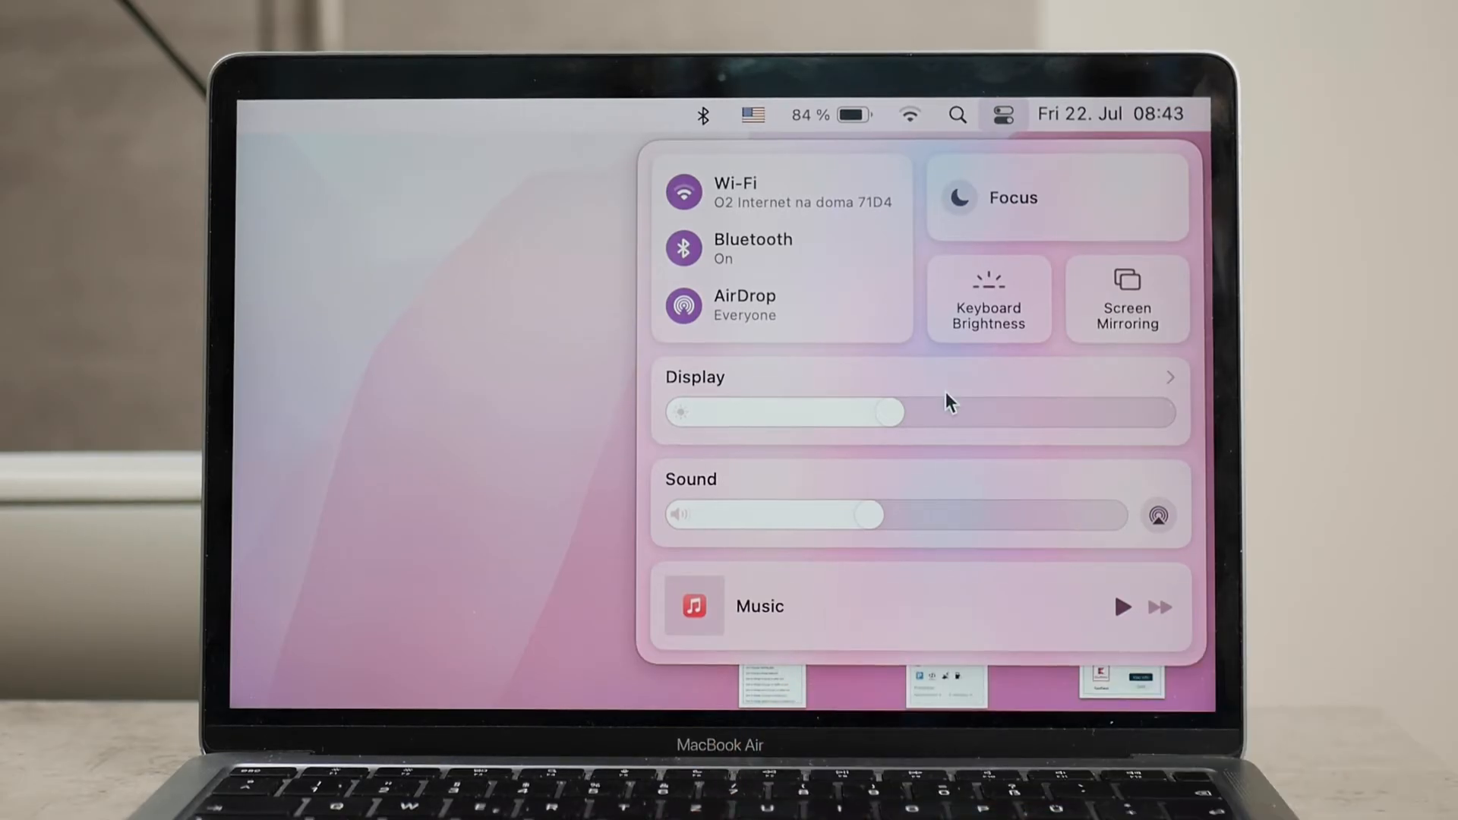
mouse_move(1027, 299)
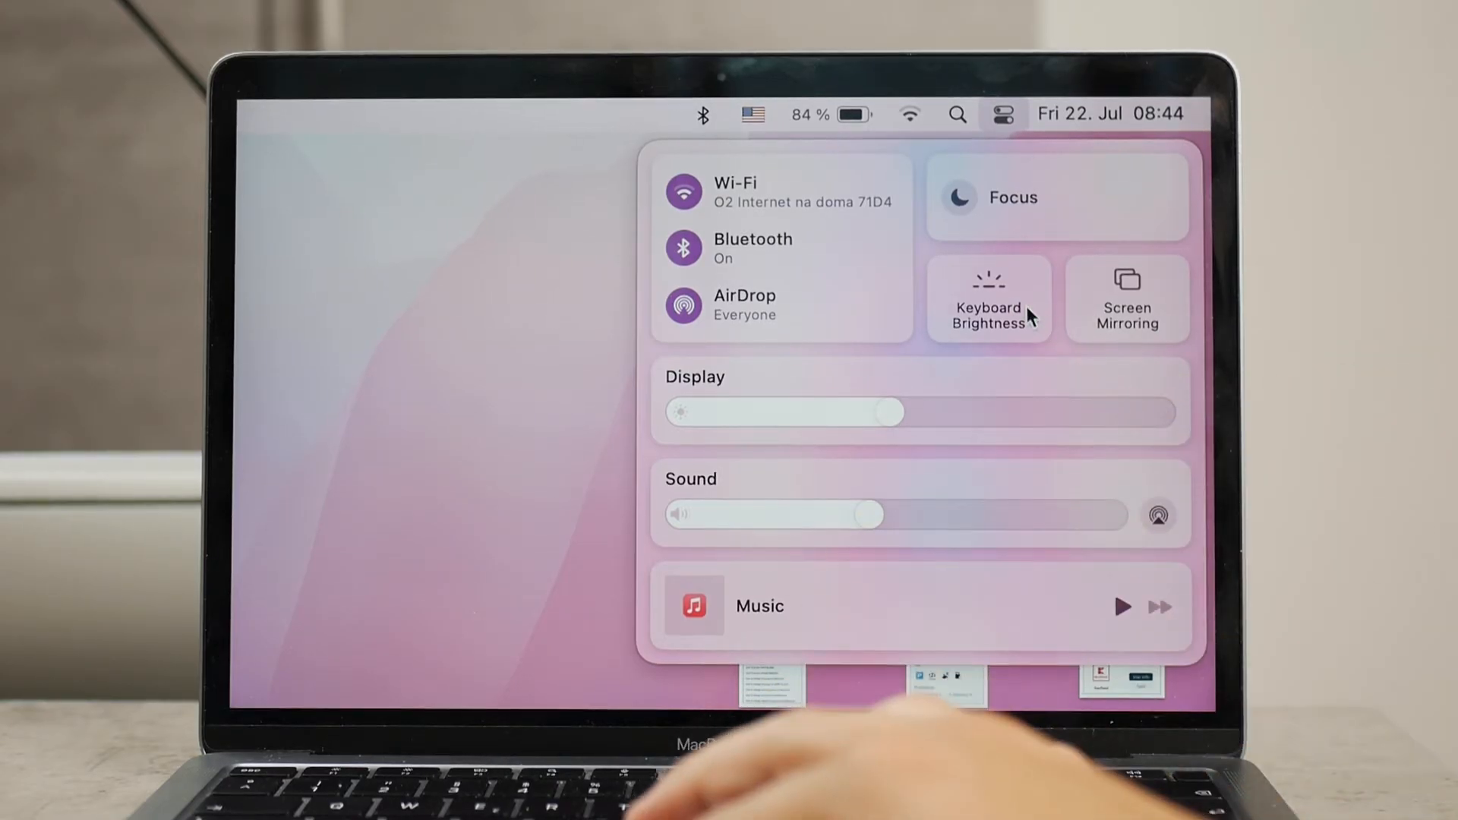
left_click(988, 298)
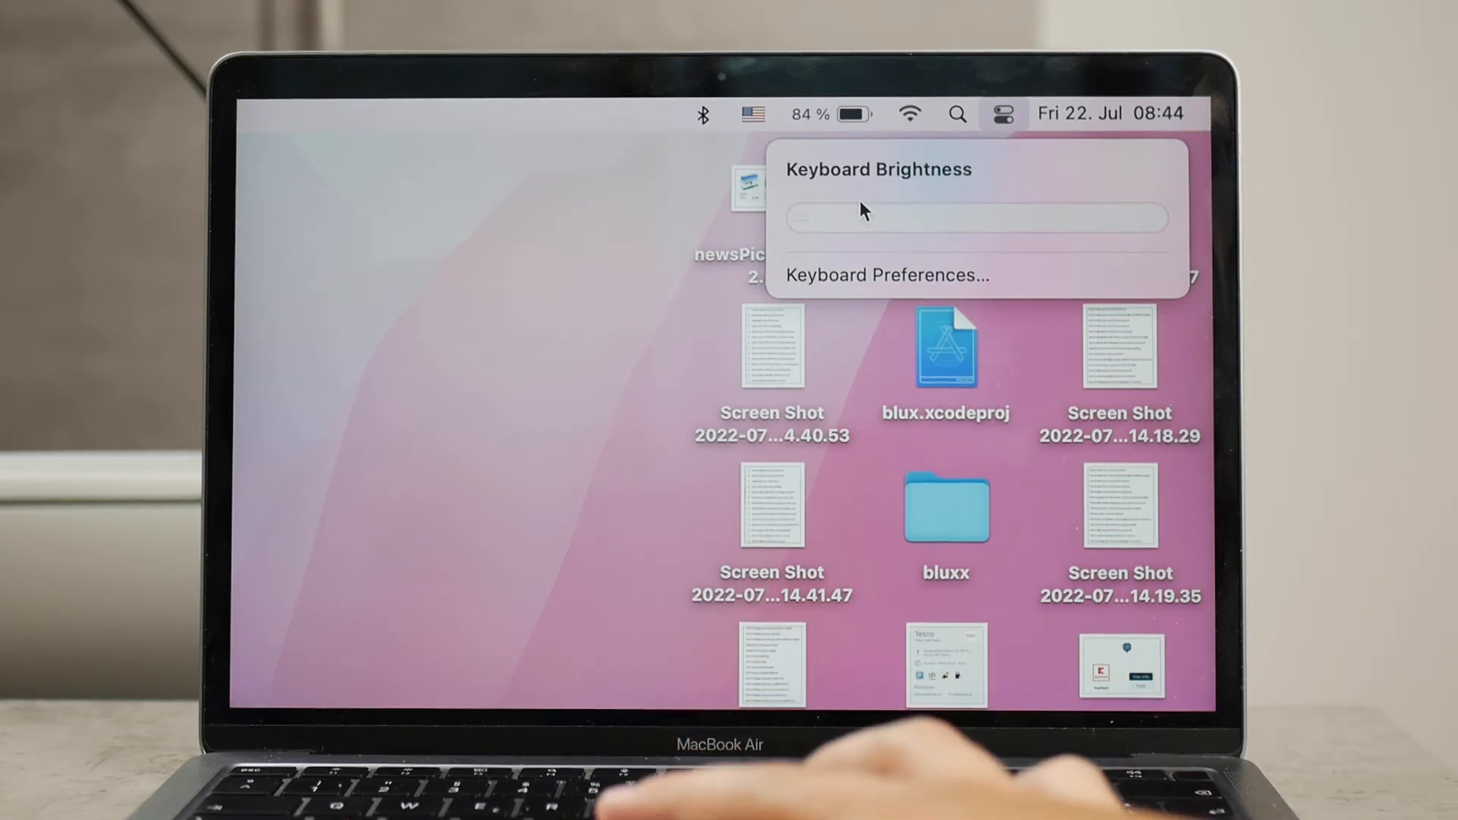
mouse_move(1064, 270)
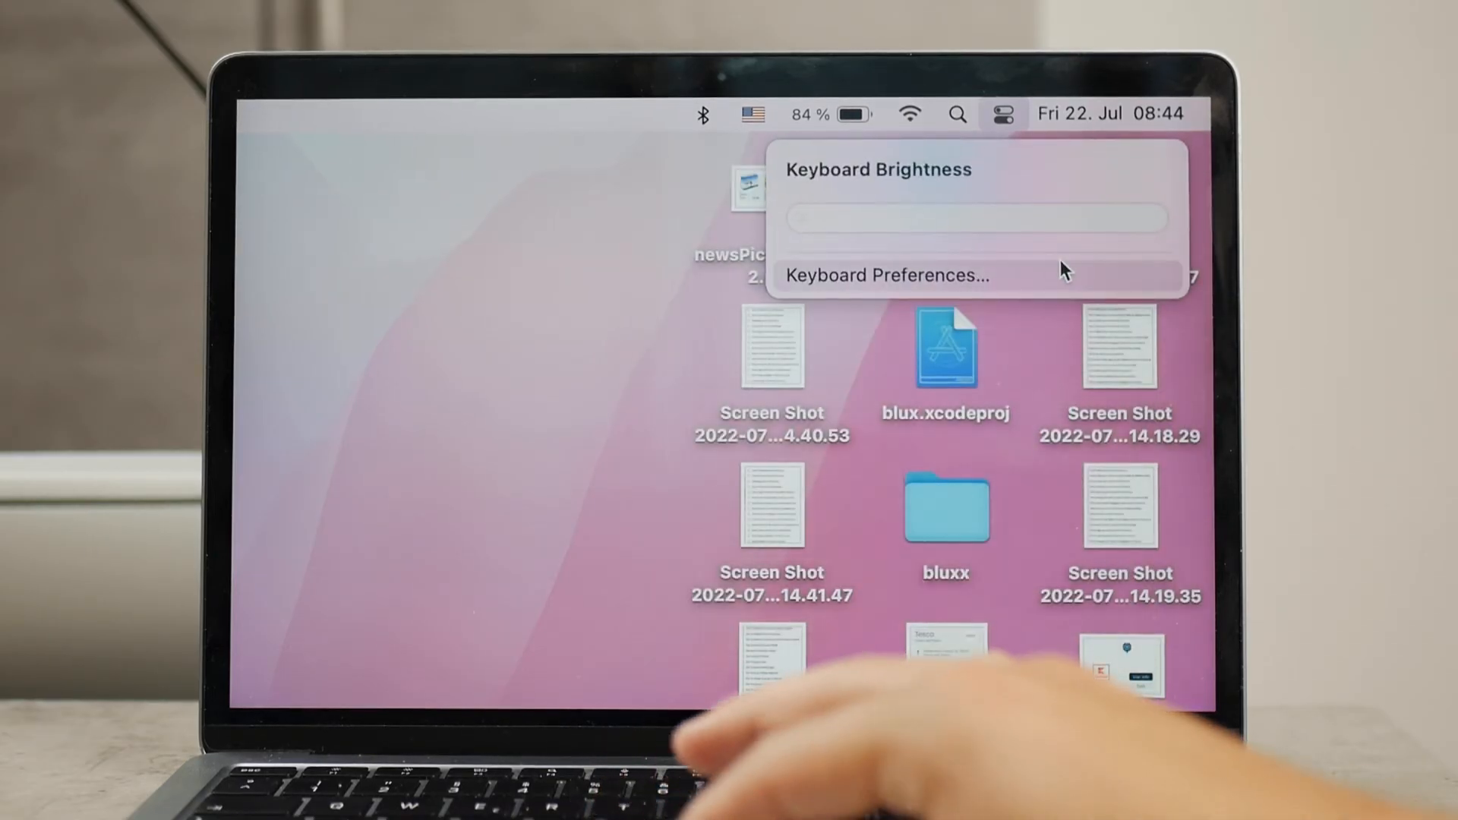
mouse_move(1193, 335)
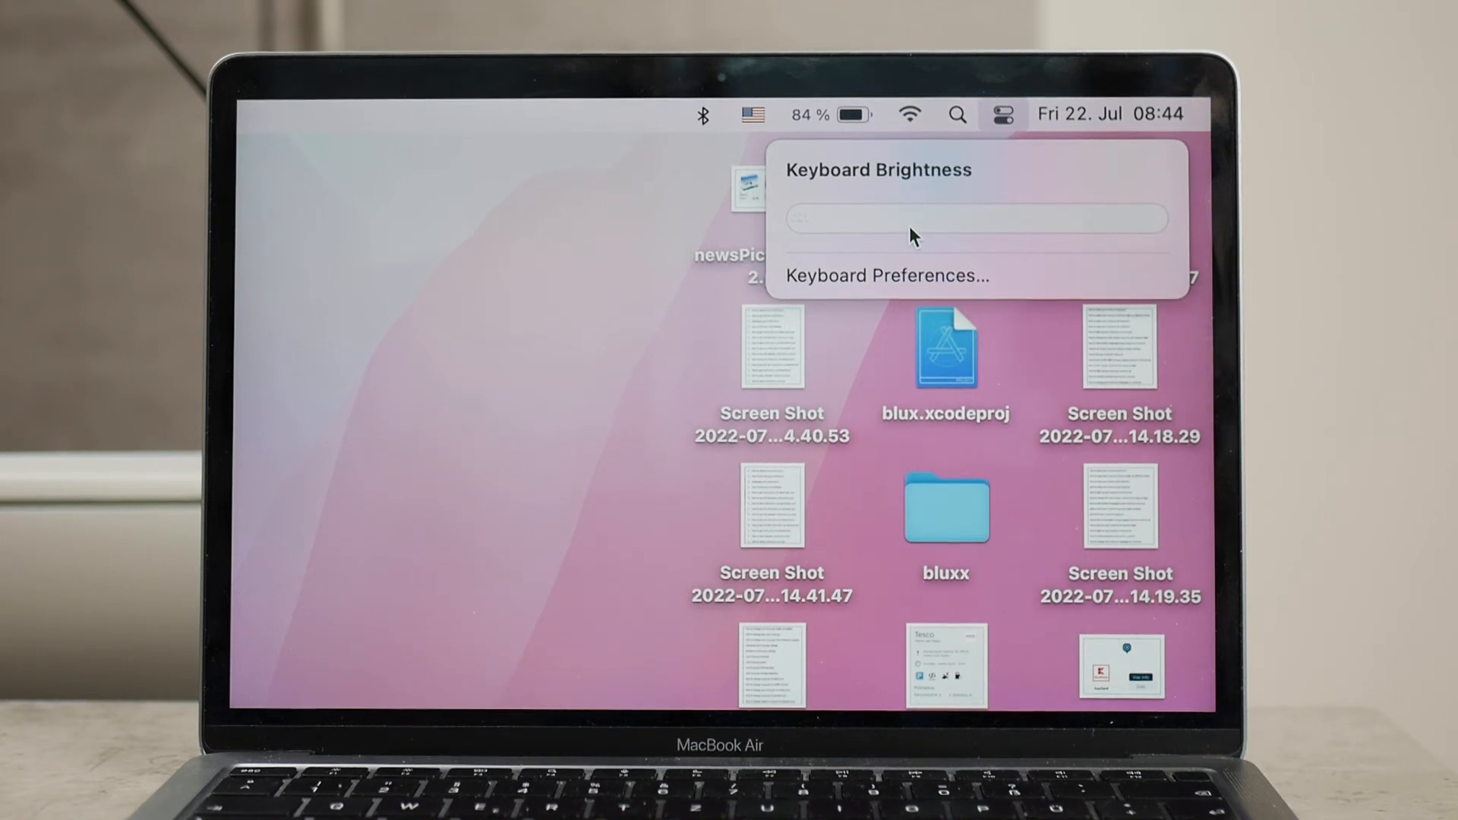
left_click(1002, 113)
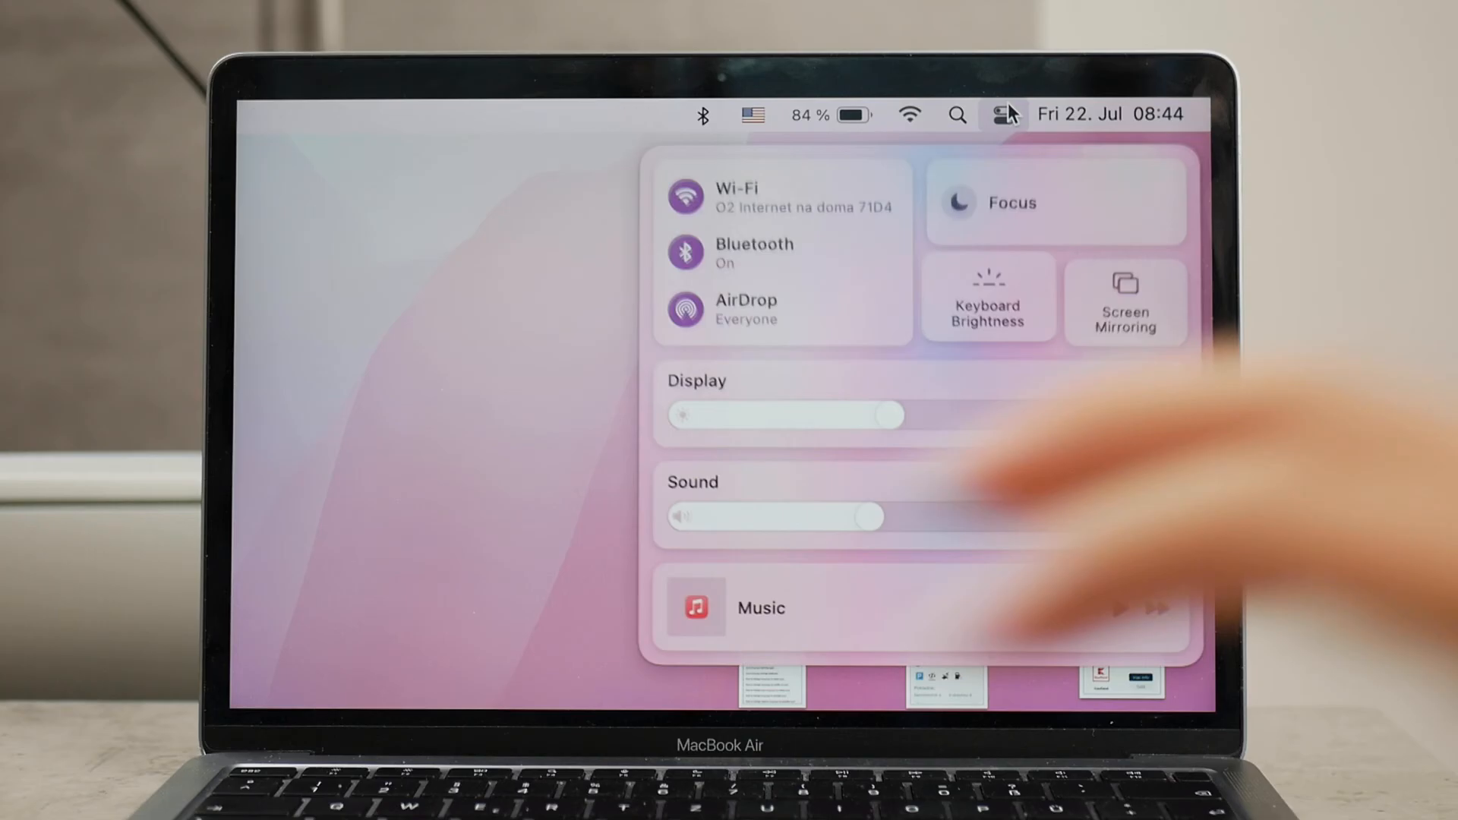